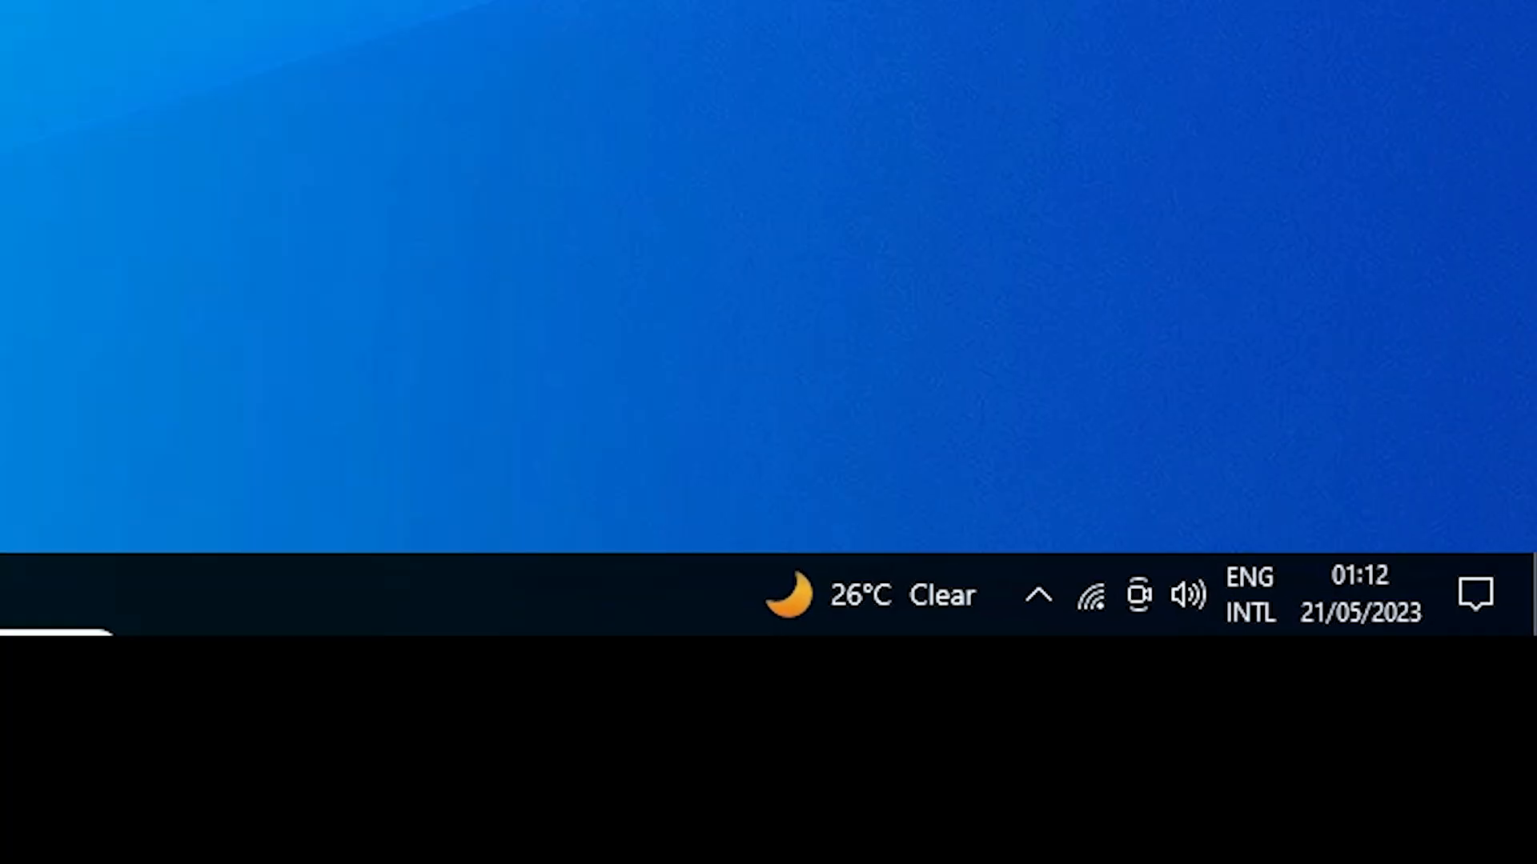
Show the taskbar network flyout with WiFi, Flight mode and Mobile hotspot quick actions.
left_click(1089, 594)
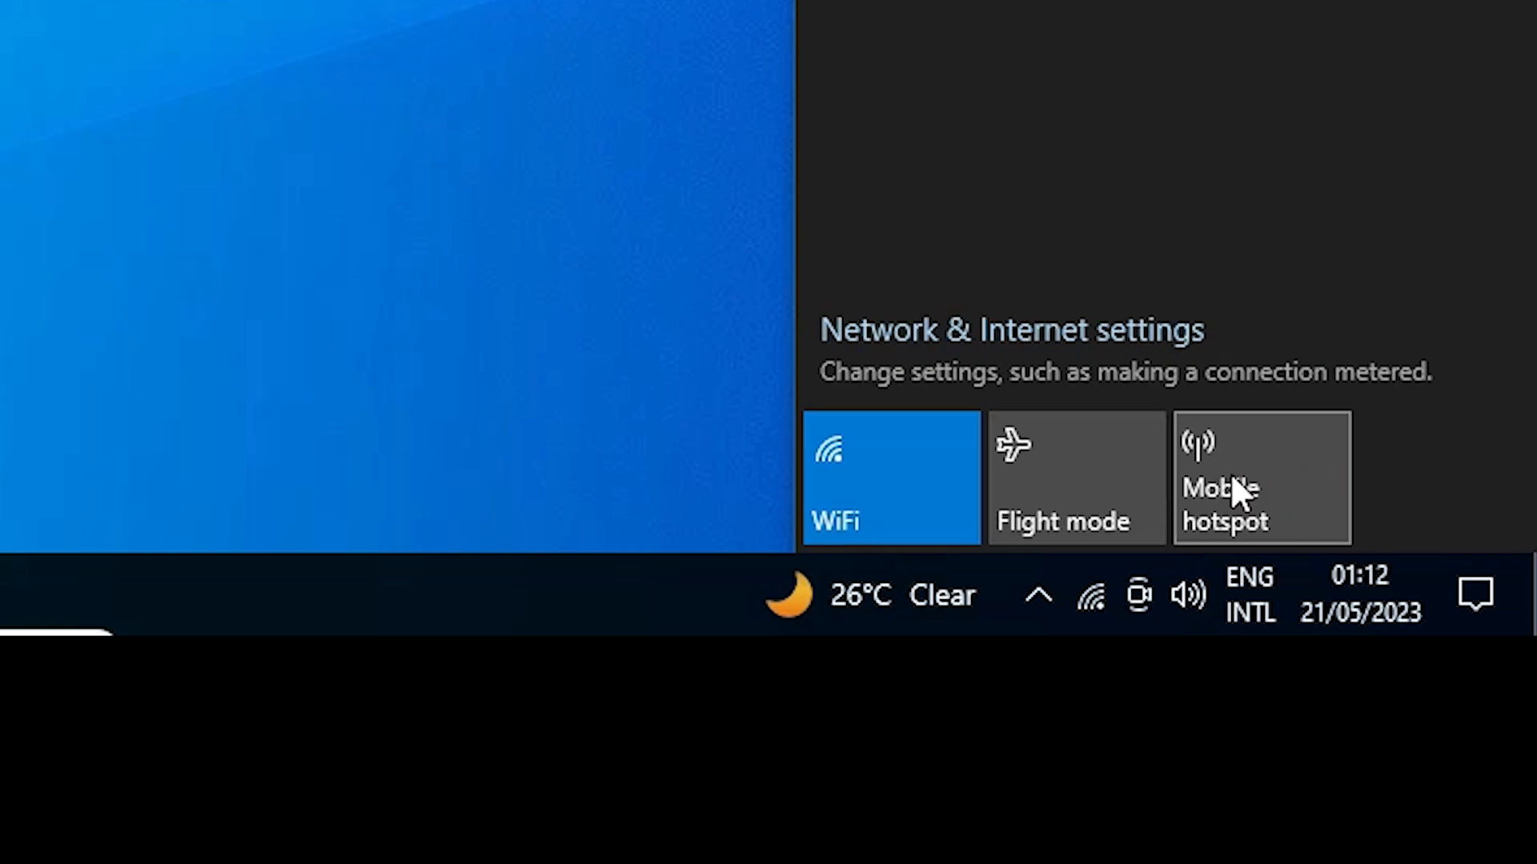
mouse_move(1283, 503)
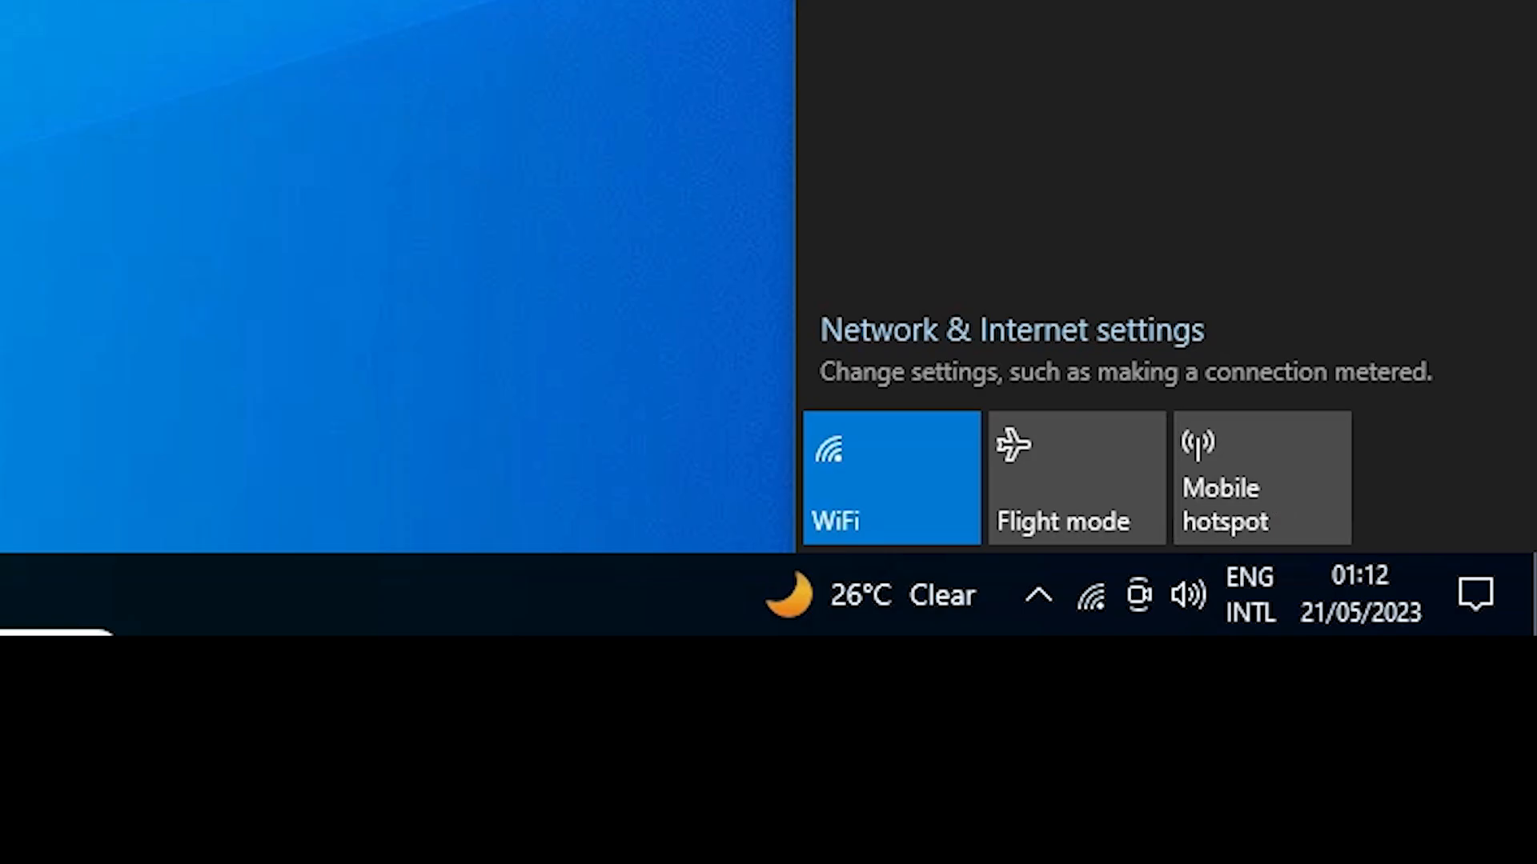
Launch Settings via Start search 'se' and go to Network & Internet.
left_click(27, 840)
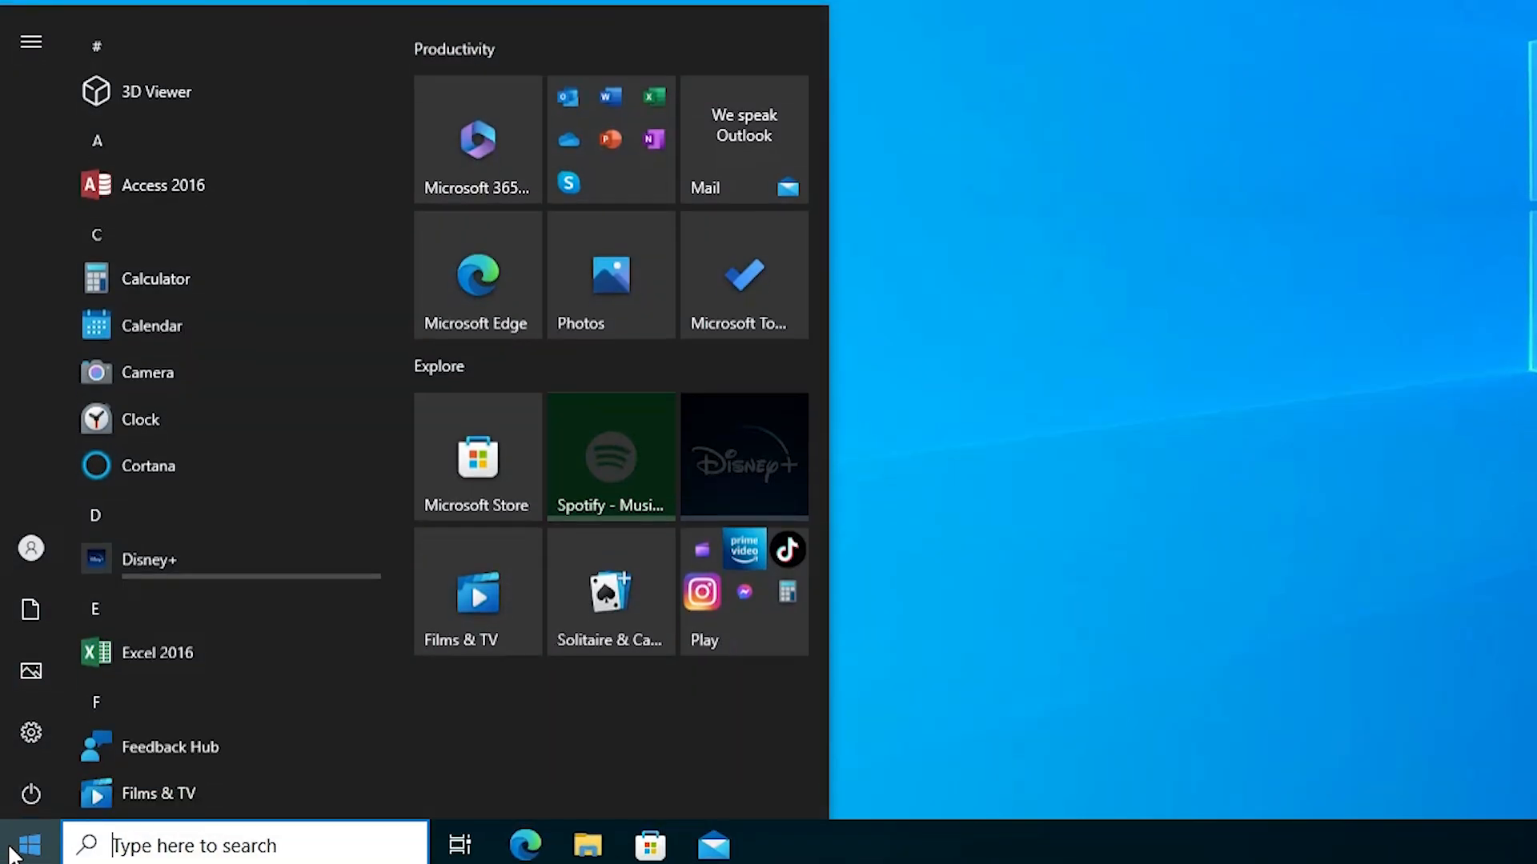
type("se")
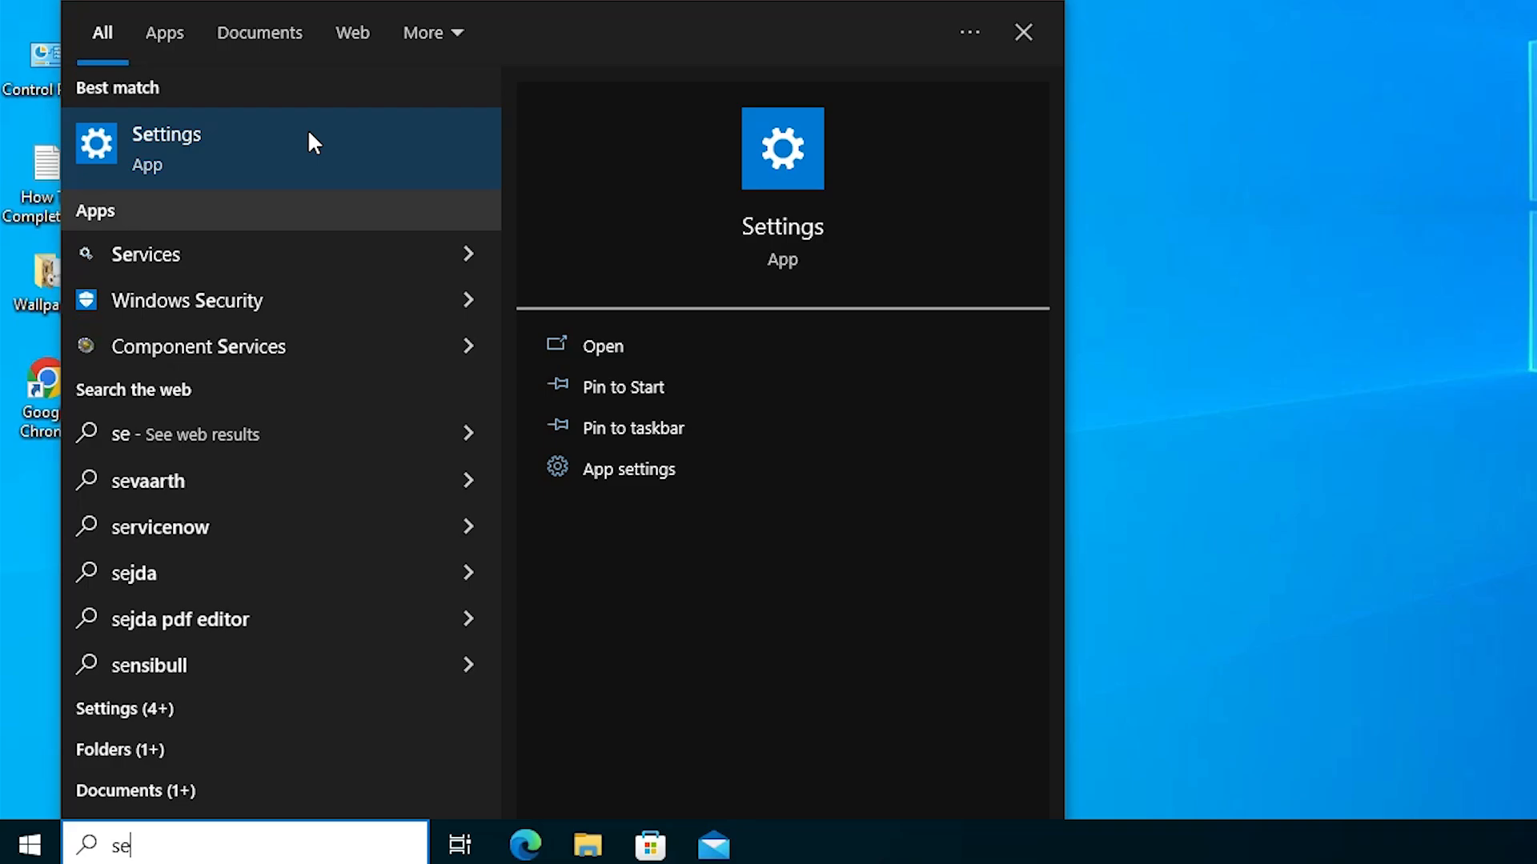
left_click(165, 147)
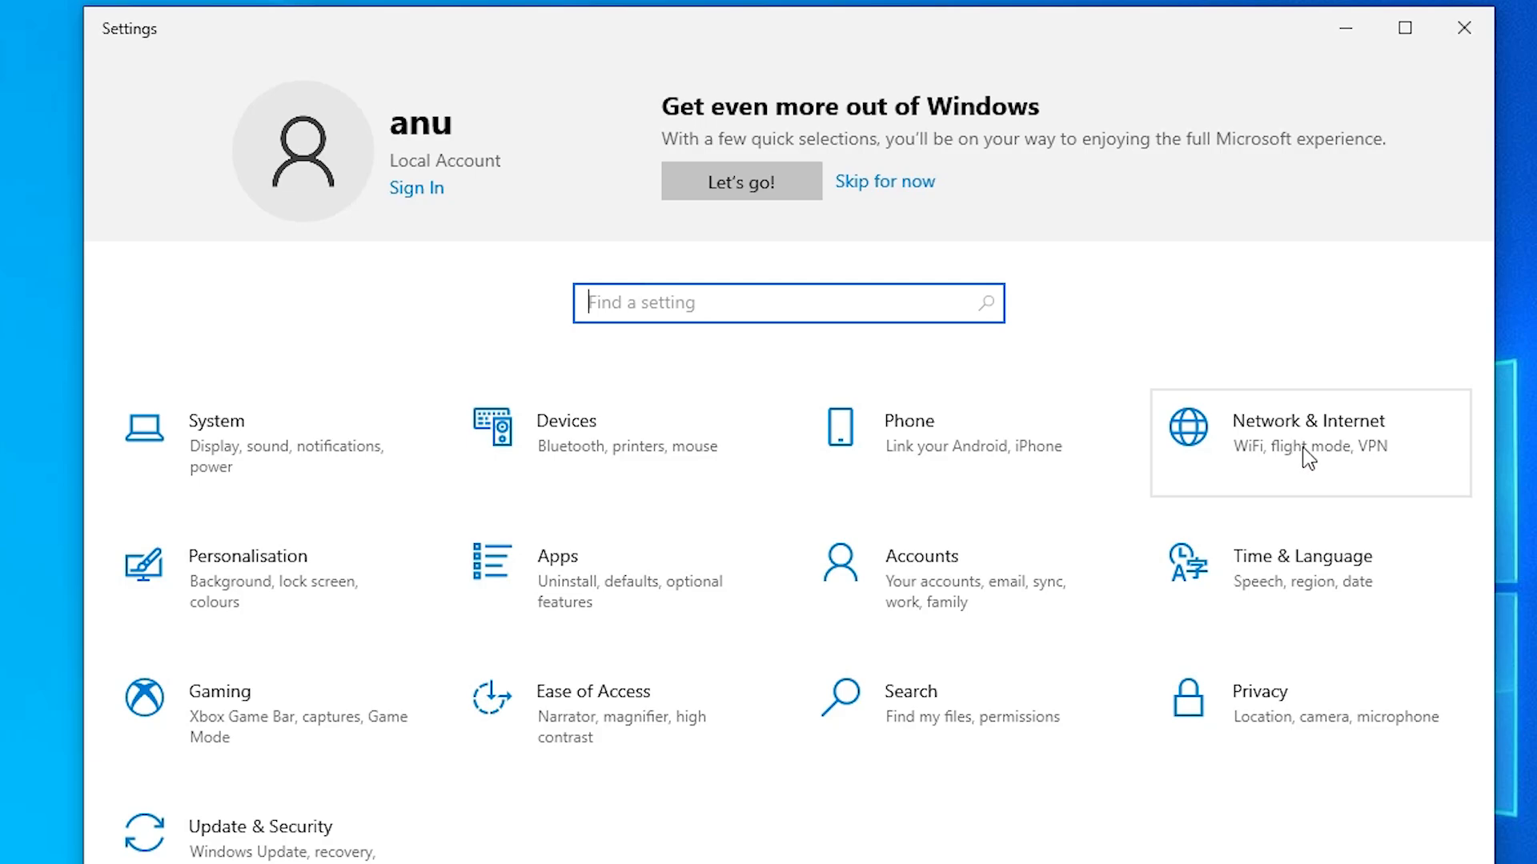
left_click(1303, 446)
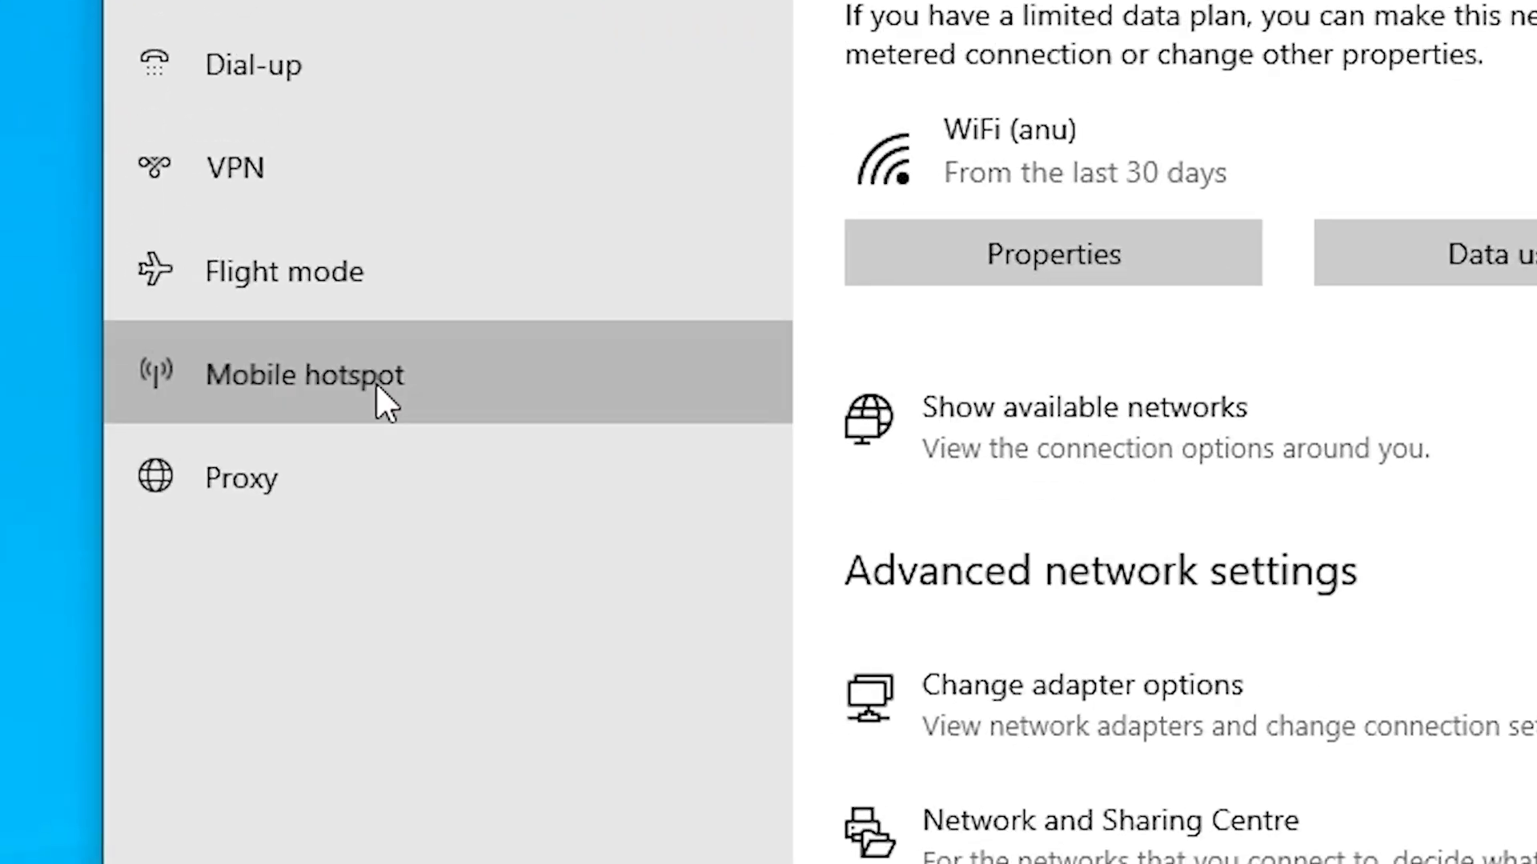
Show the Mobile hotspot page with sharing off, its network name and password.
left_click(304, 374)
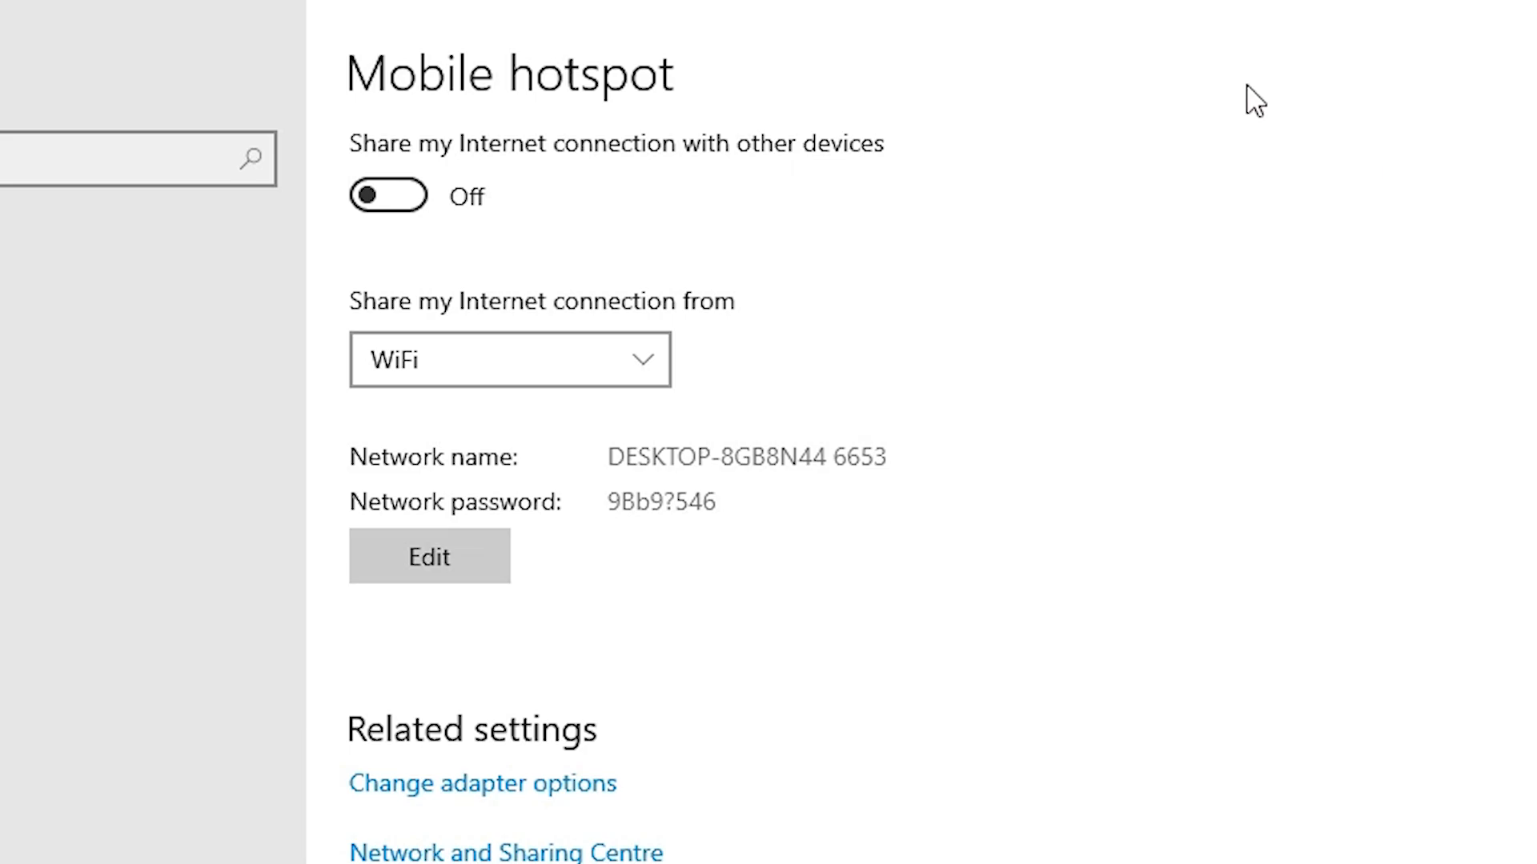
mouse_move(457, 336)
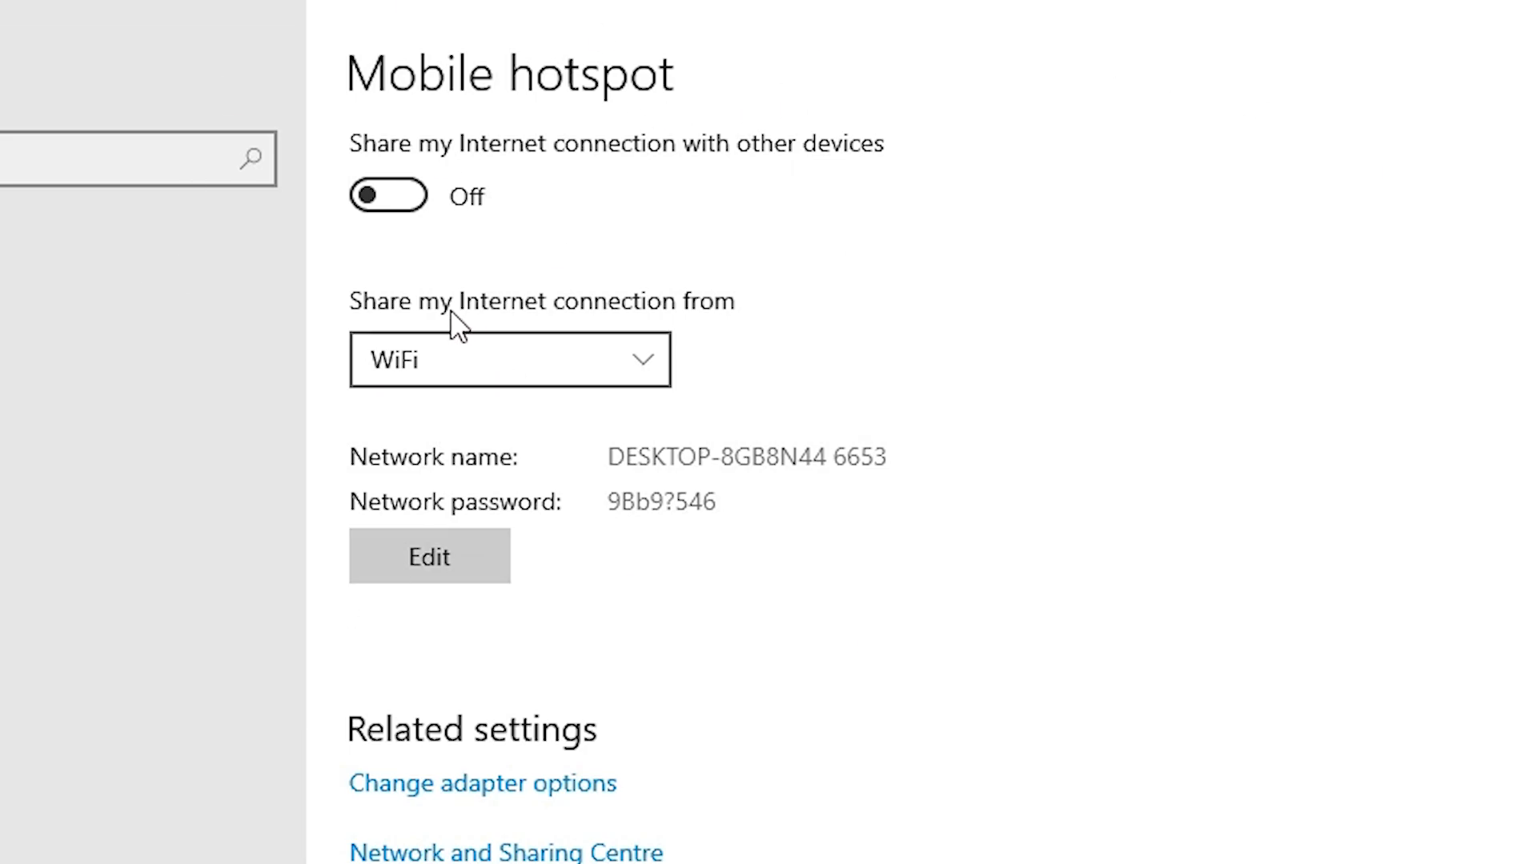
mouse_move(461, 222)
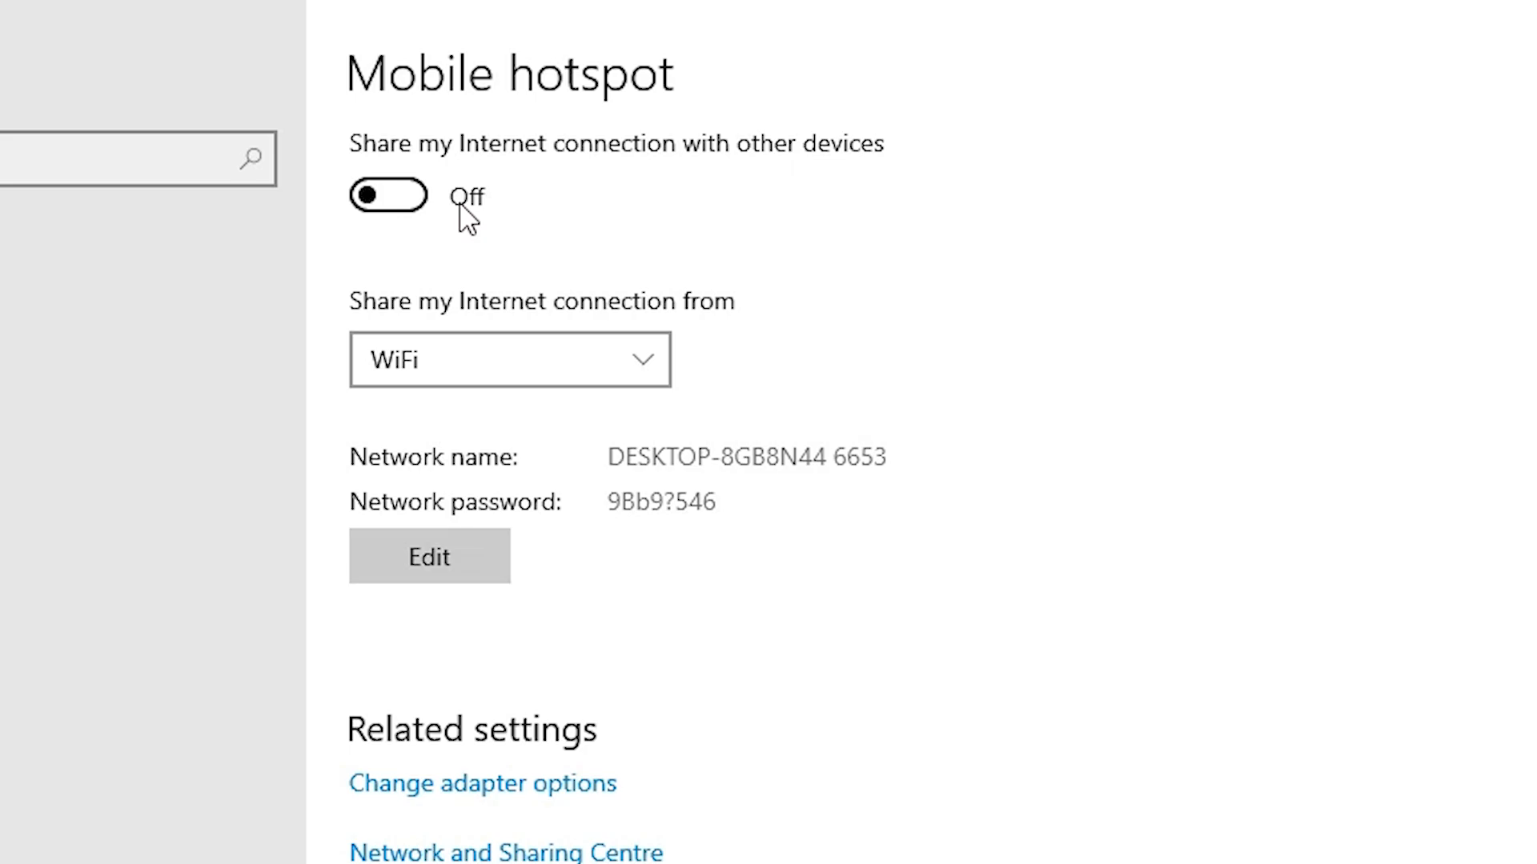
mouse_move(642, 275)
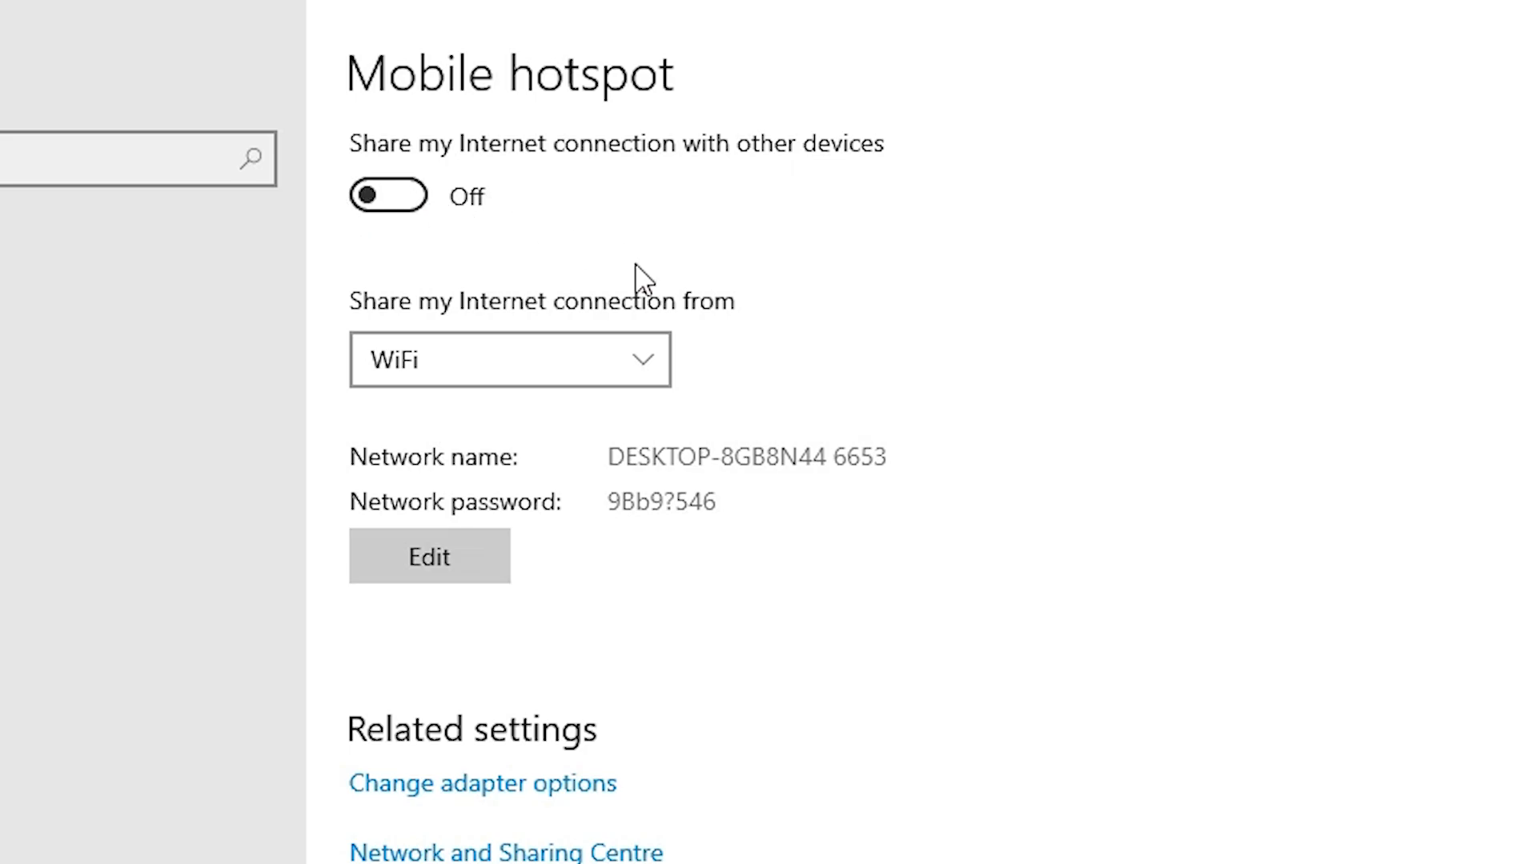
mouse_move(319, 274)
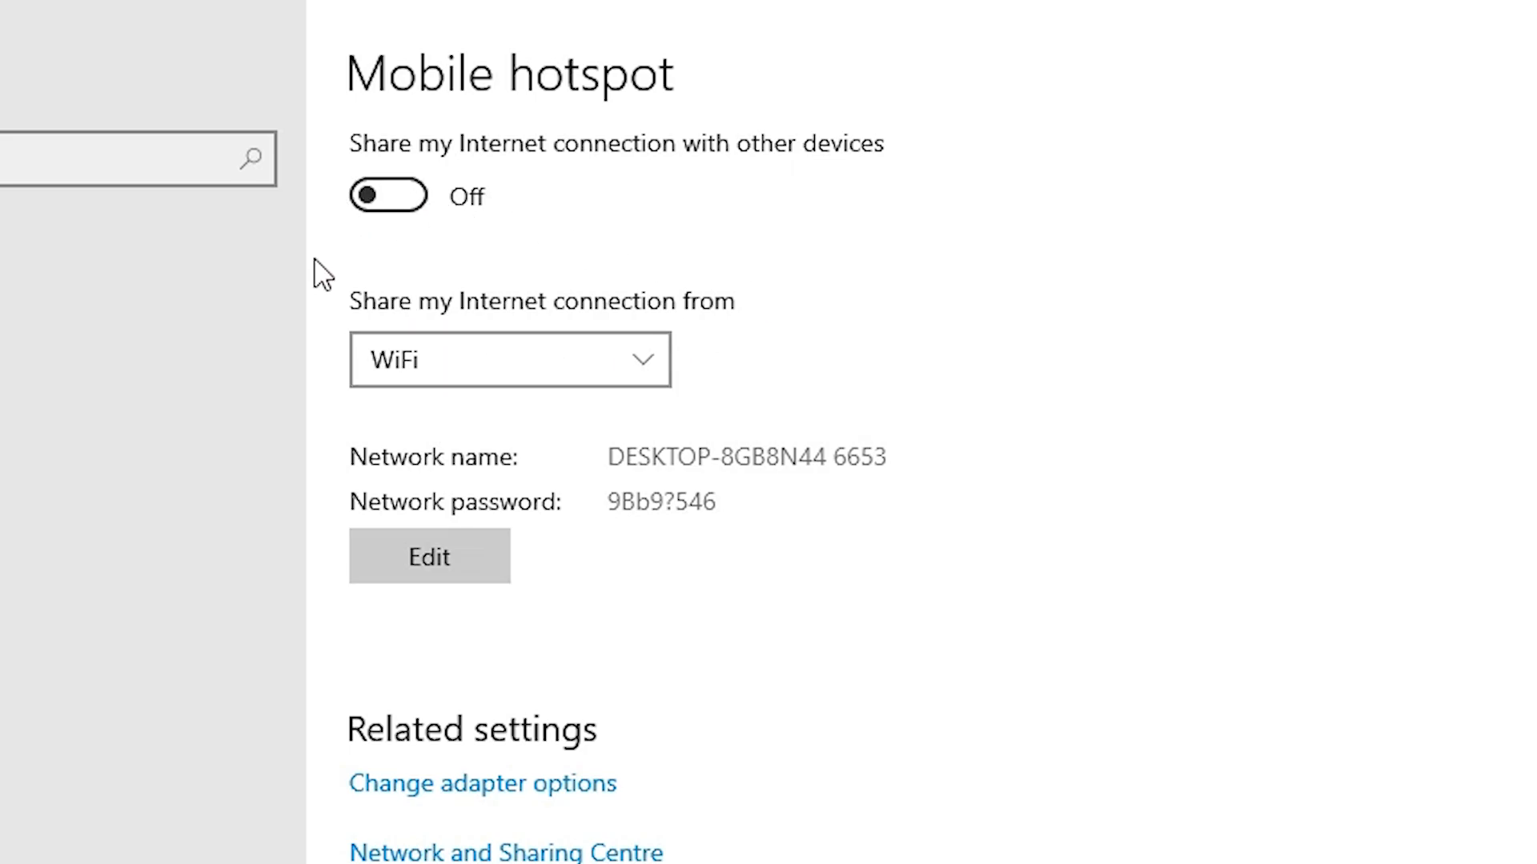
mouse_move(503, 357)
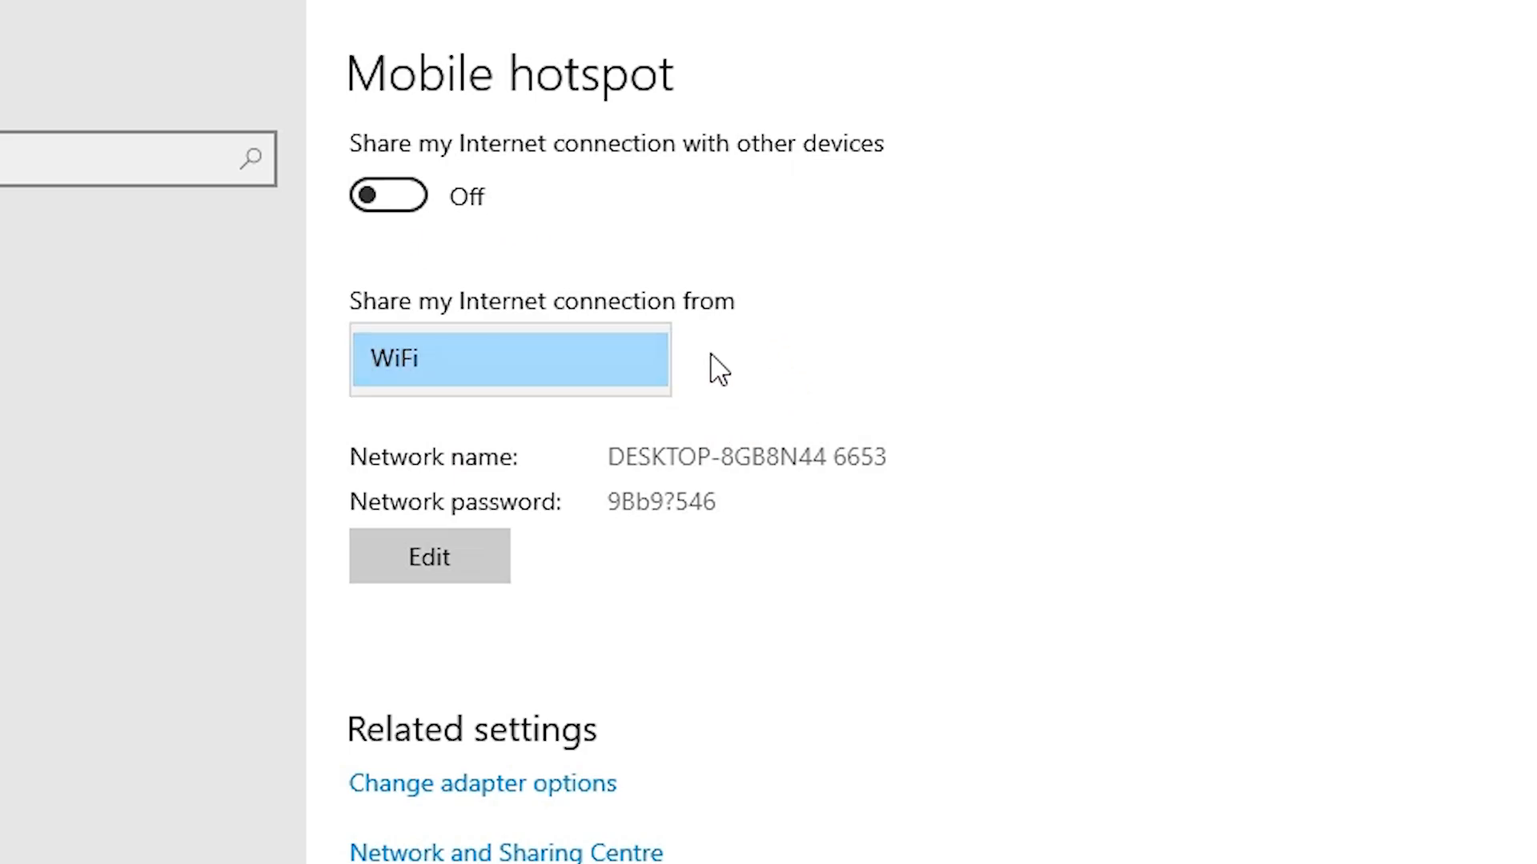
mouse_move(622, 368)
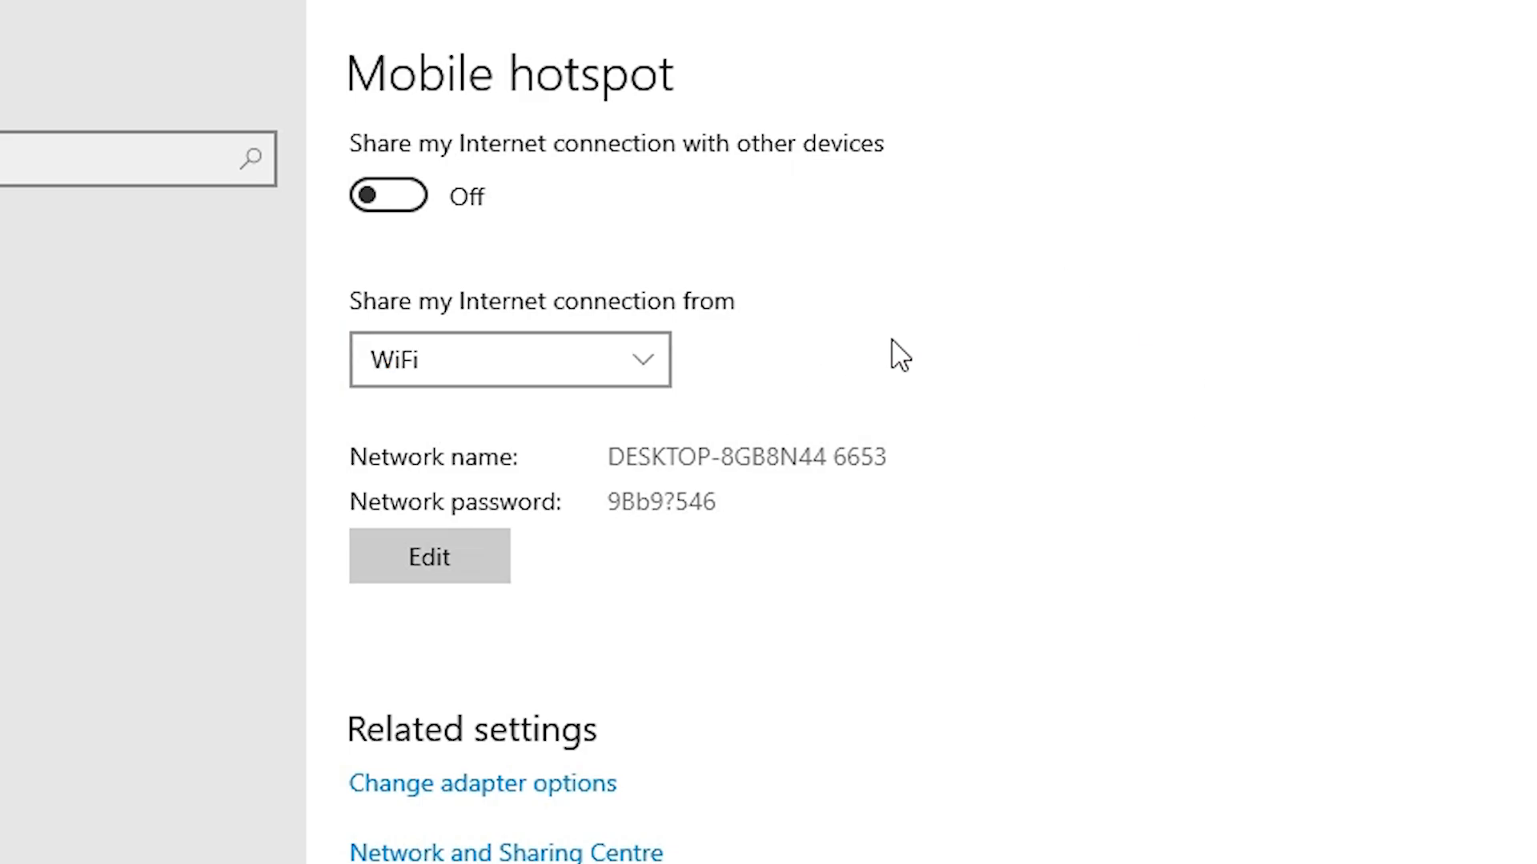
mouse_move(435, 491)
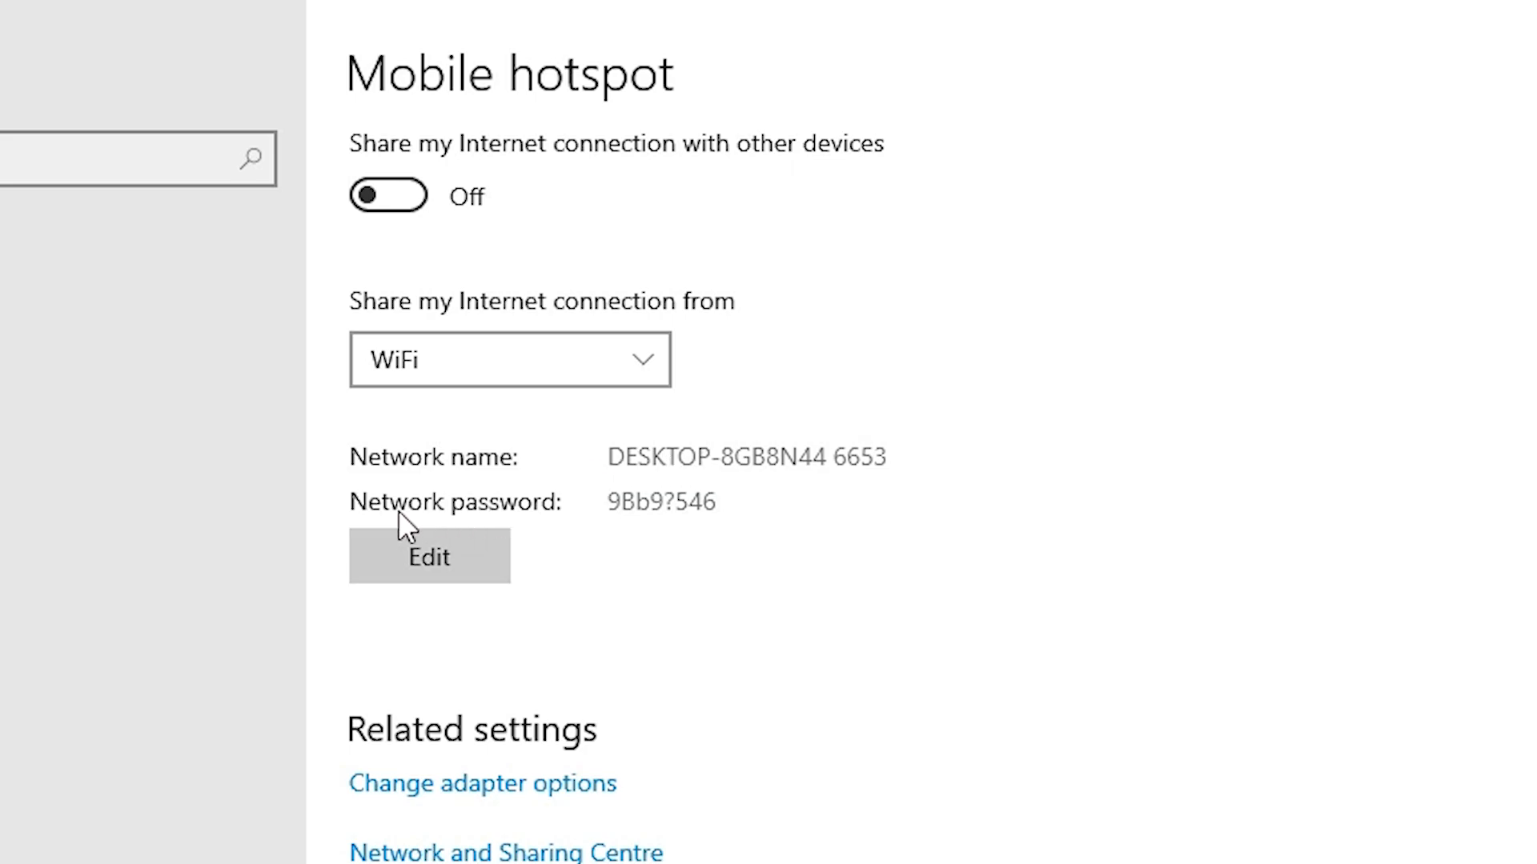
mouse_move(669, 528)
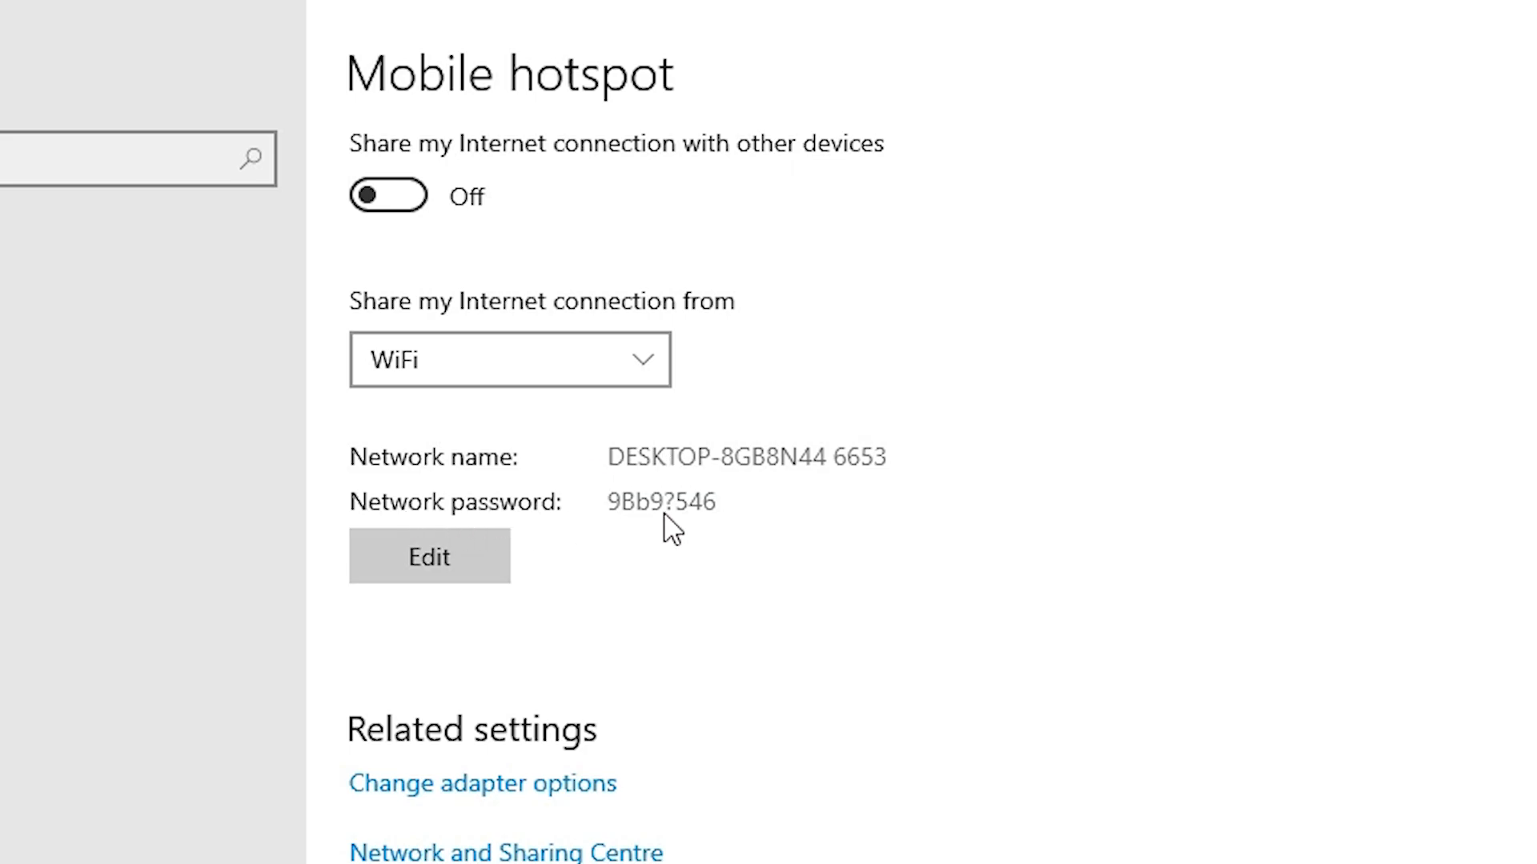
mouse_move(408, 471)
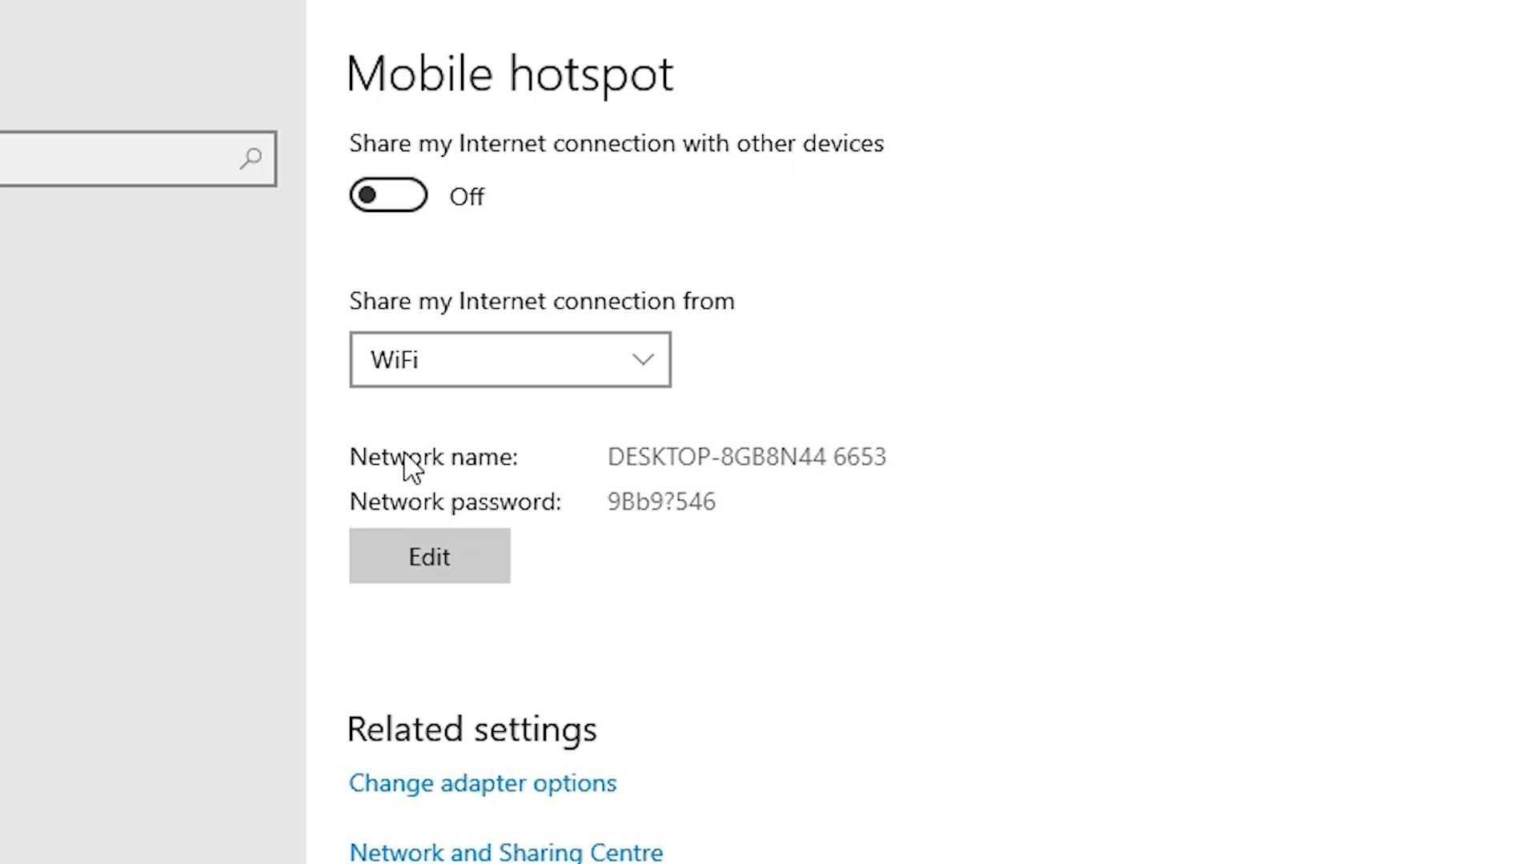
Review the hotspot network name and password in the editor and save them unchanged.
left_click(429, 557)
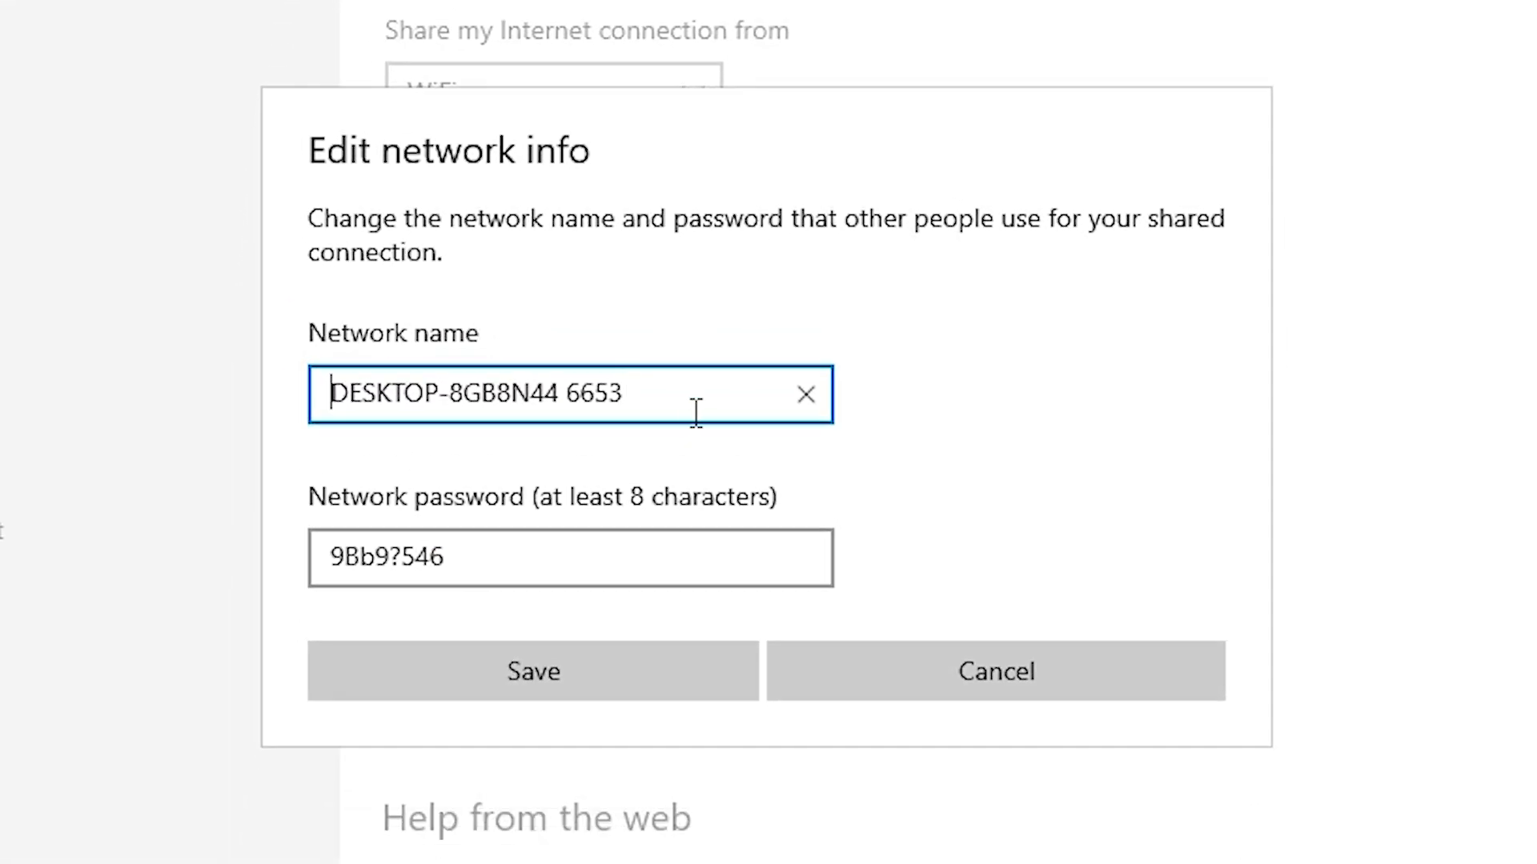
triple_click(474, 394)
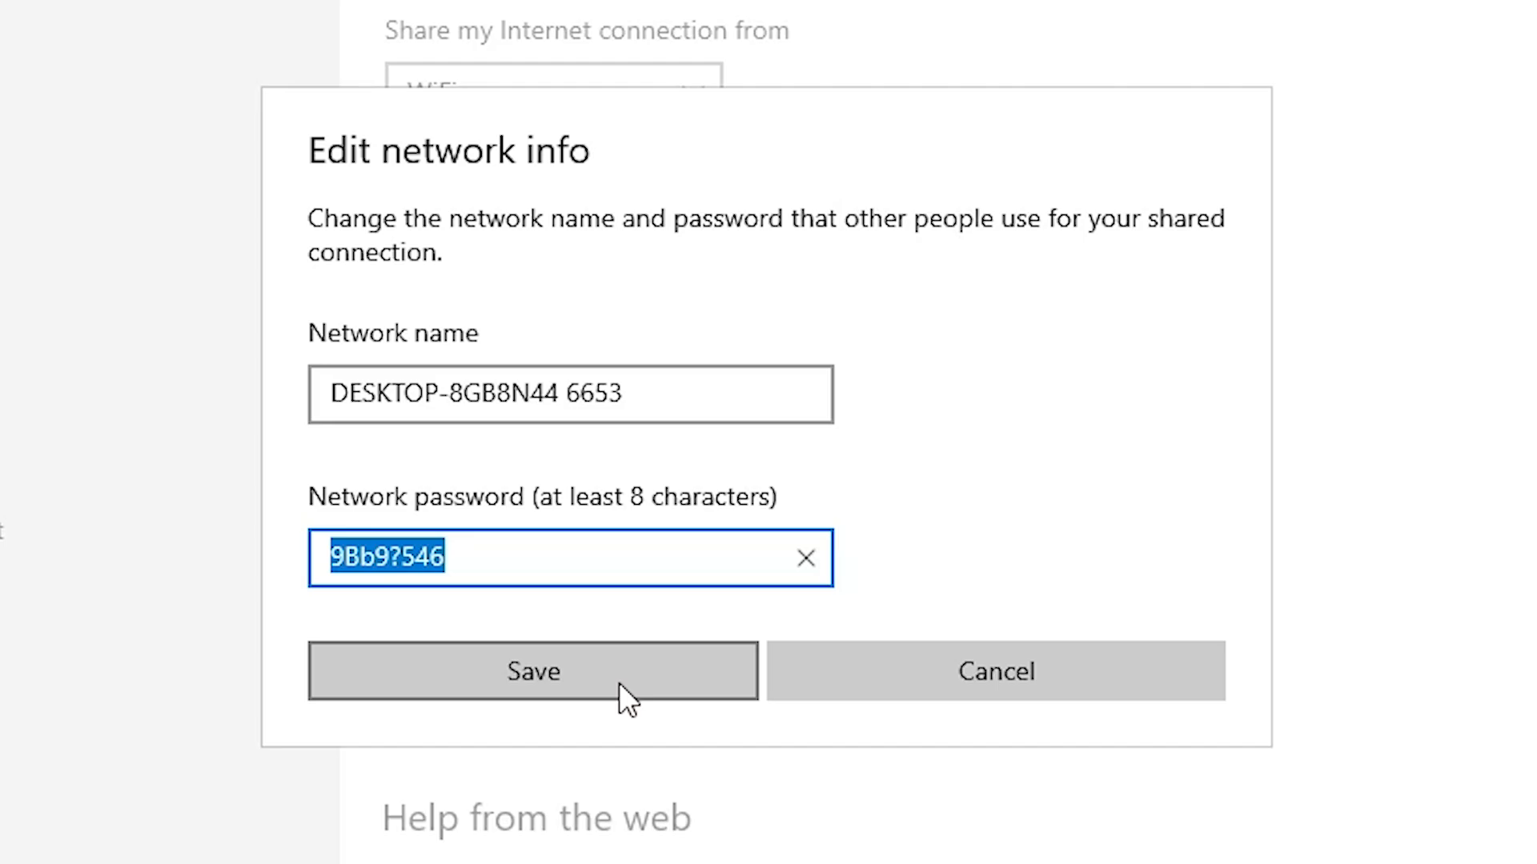
left_click(533, 670)
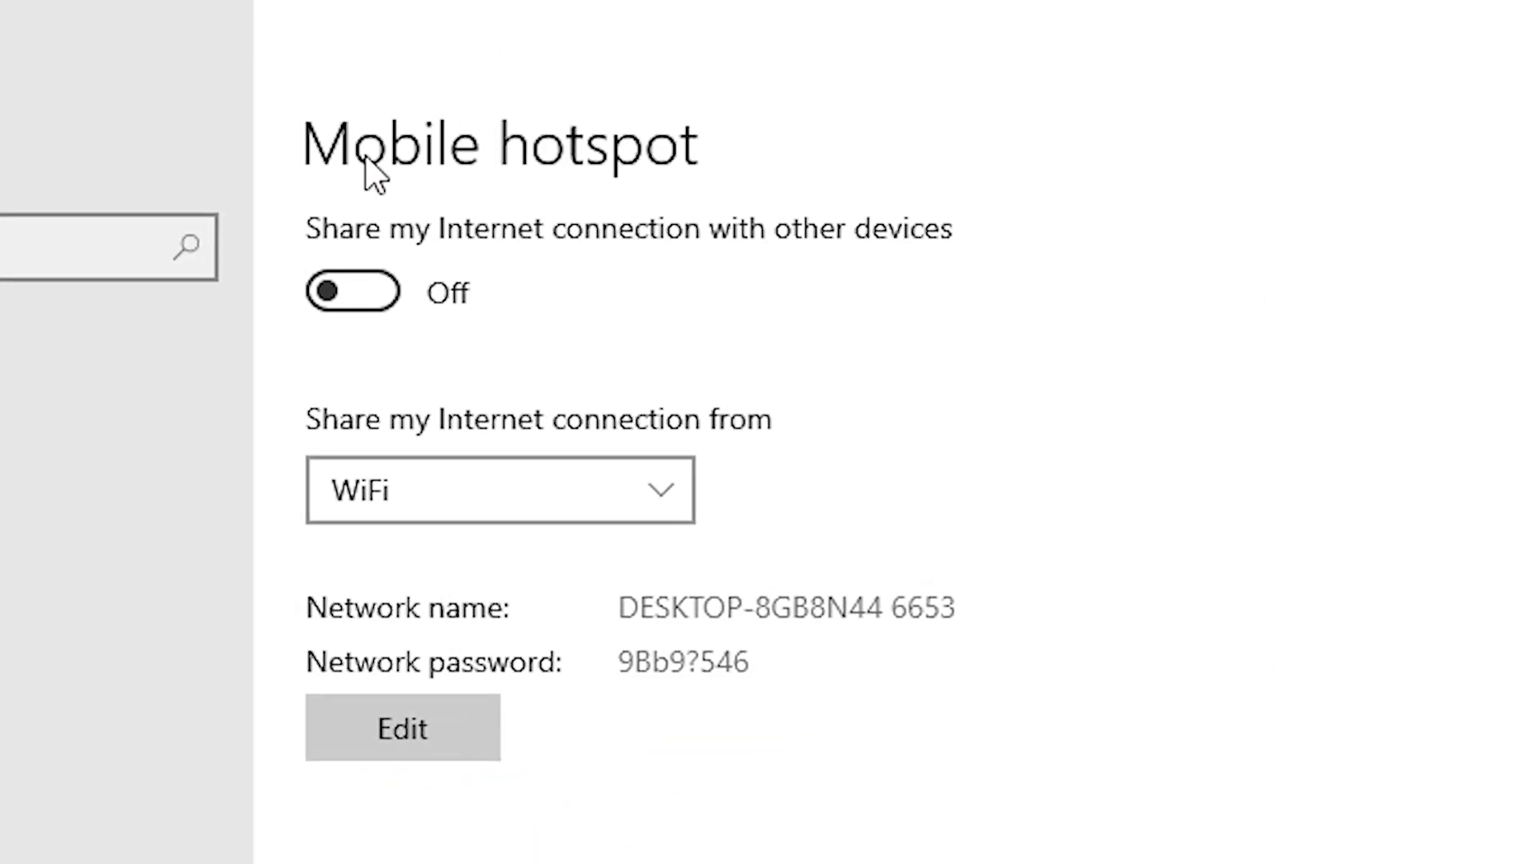
mouse_move(368, 310)
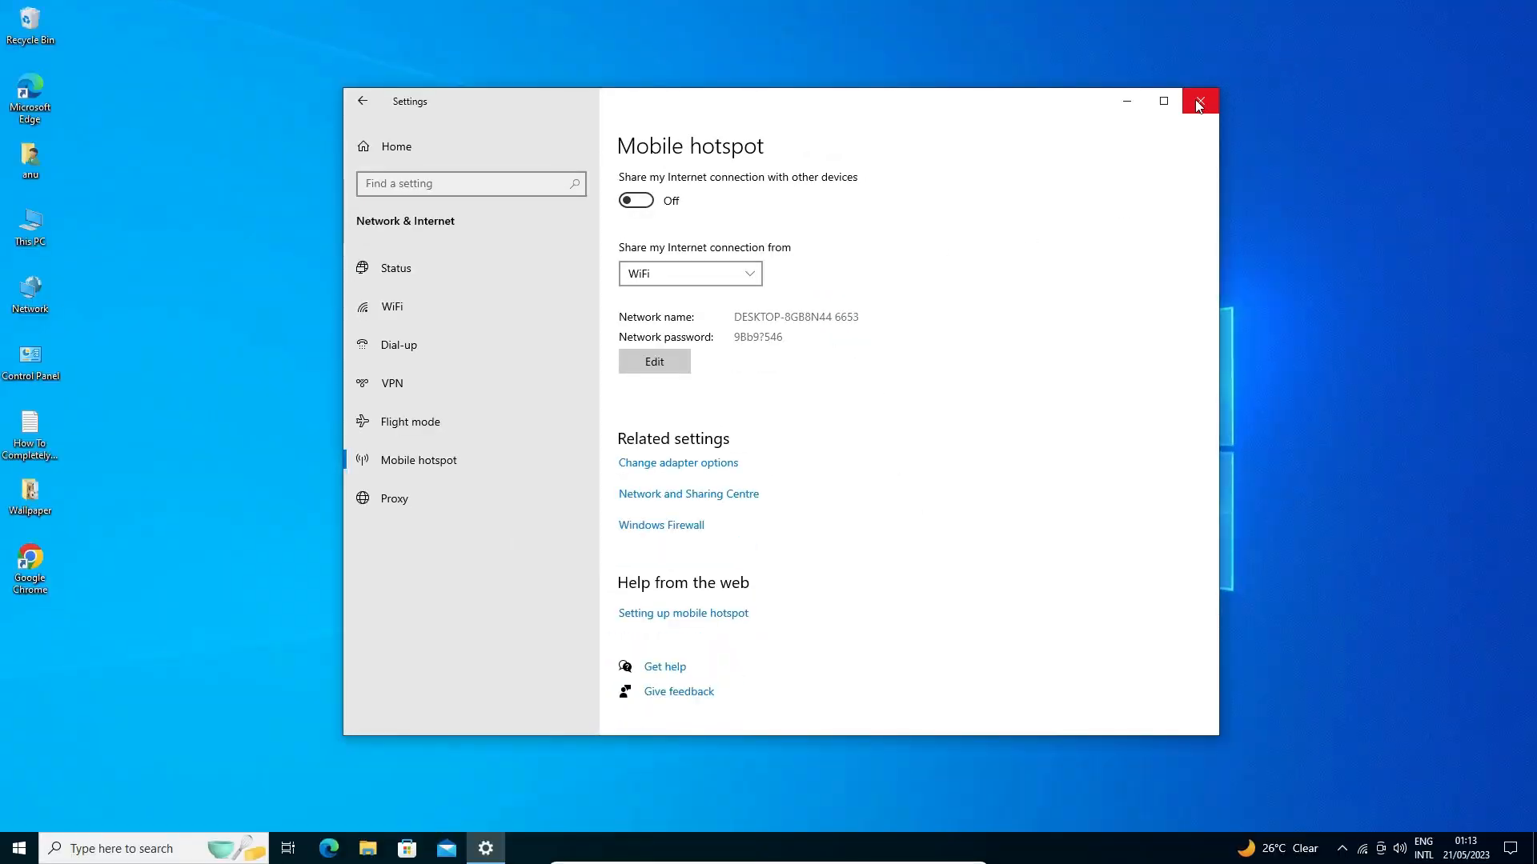
Close Settings and switch Mobile hotspot on from the network flyout, sharing with 0/8 devices.
left_click(1199, 103)
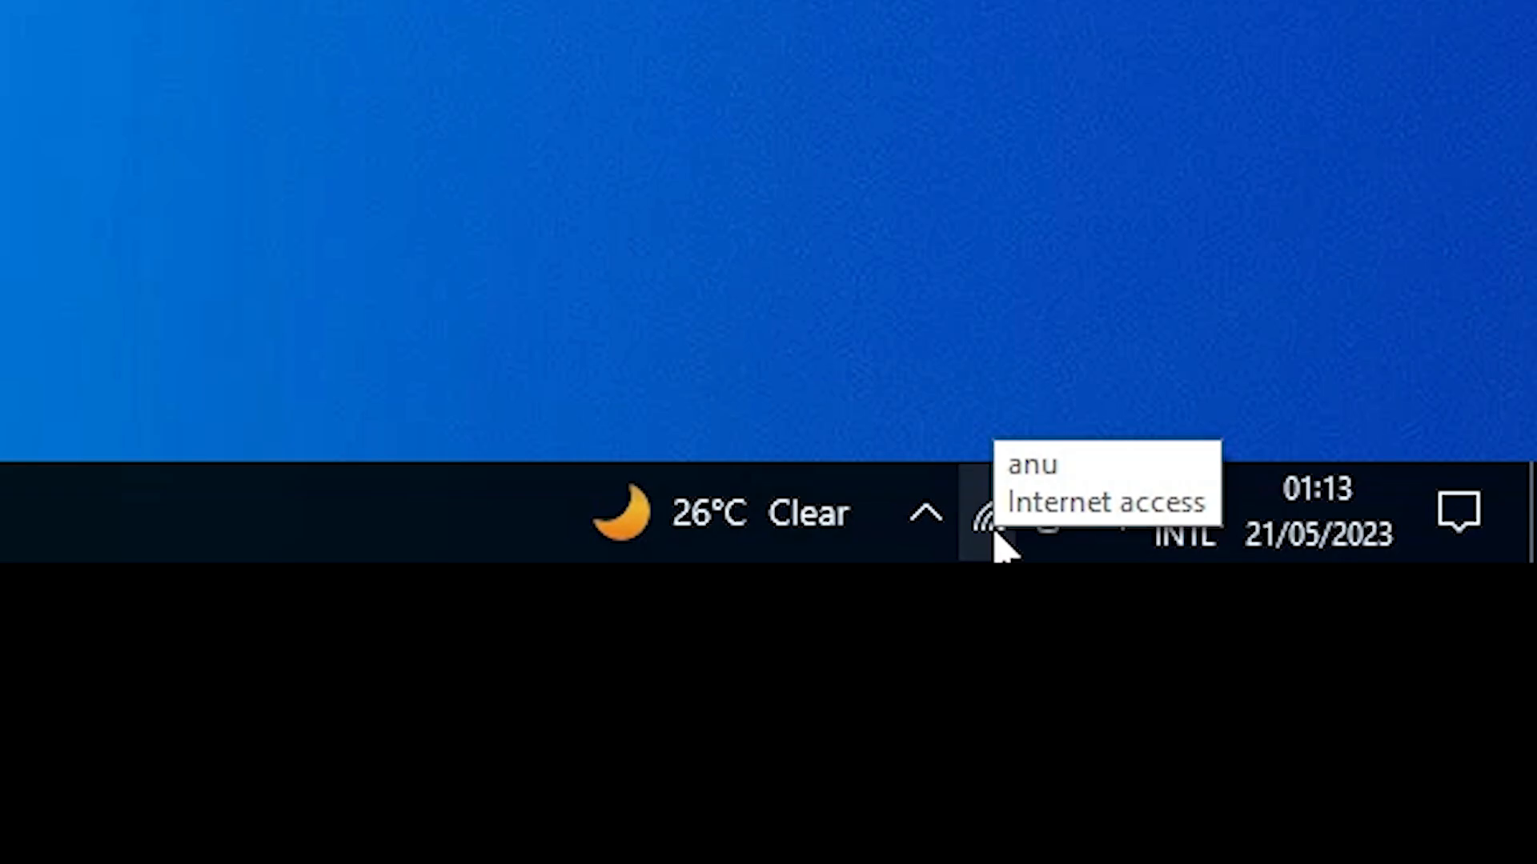
left_click(986, 516)
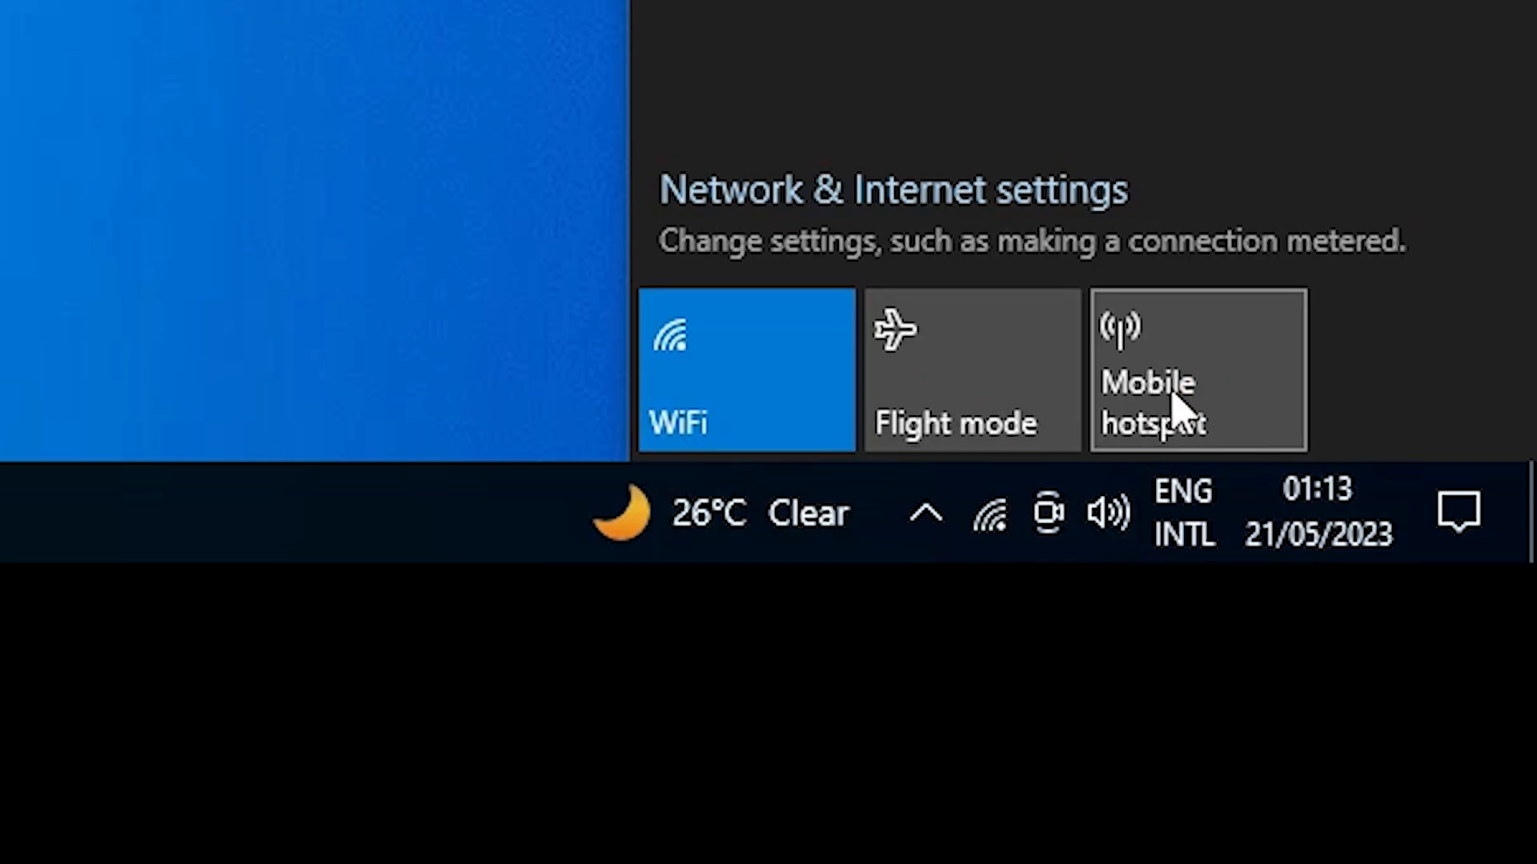
mouse_move(1229, 416)
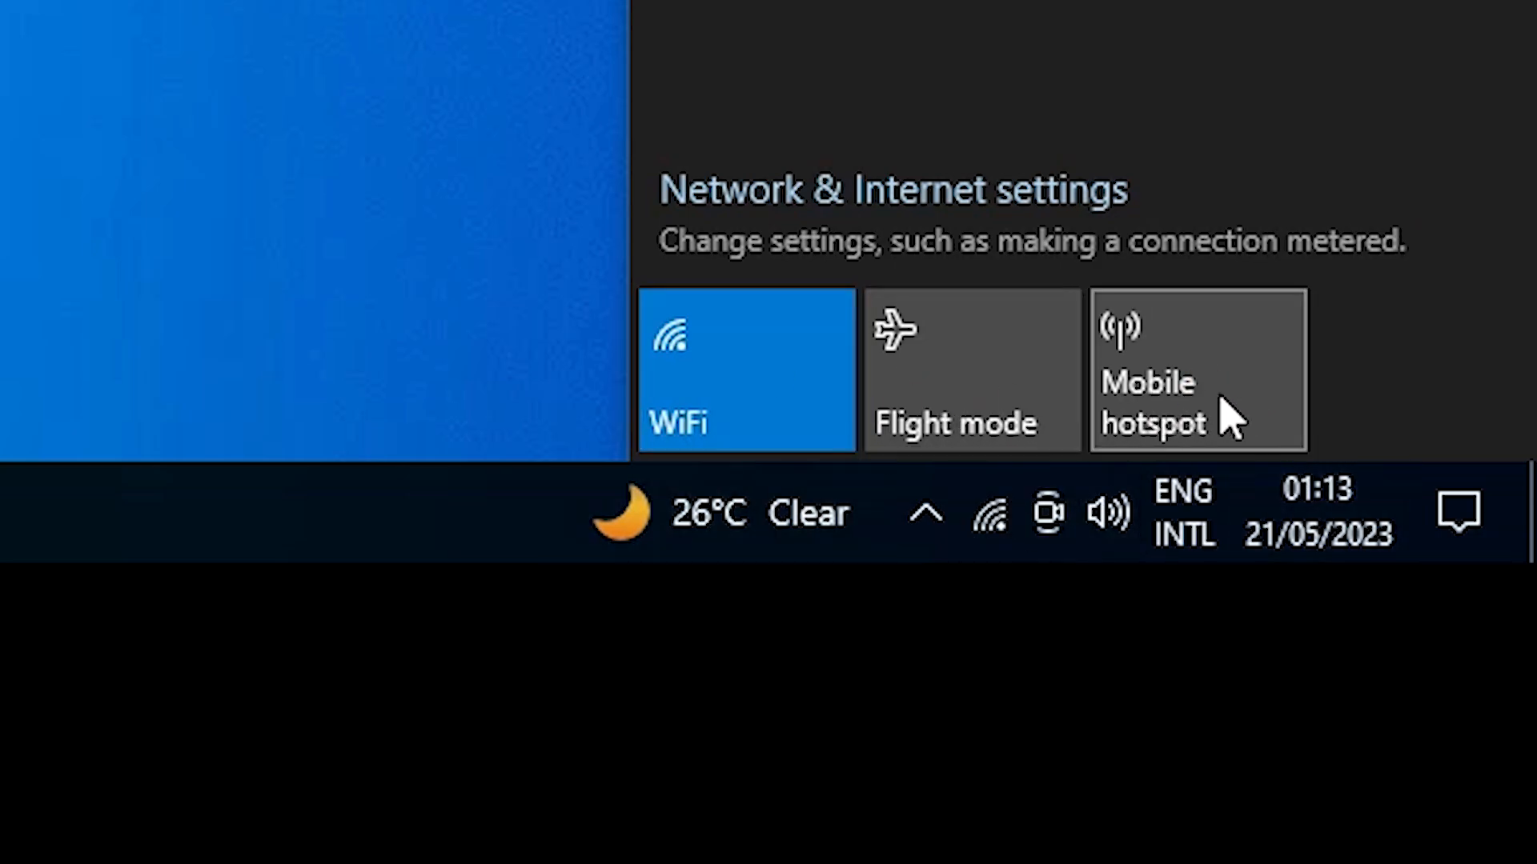
left_click(1197, 376)
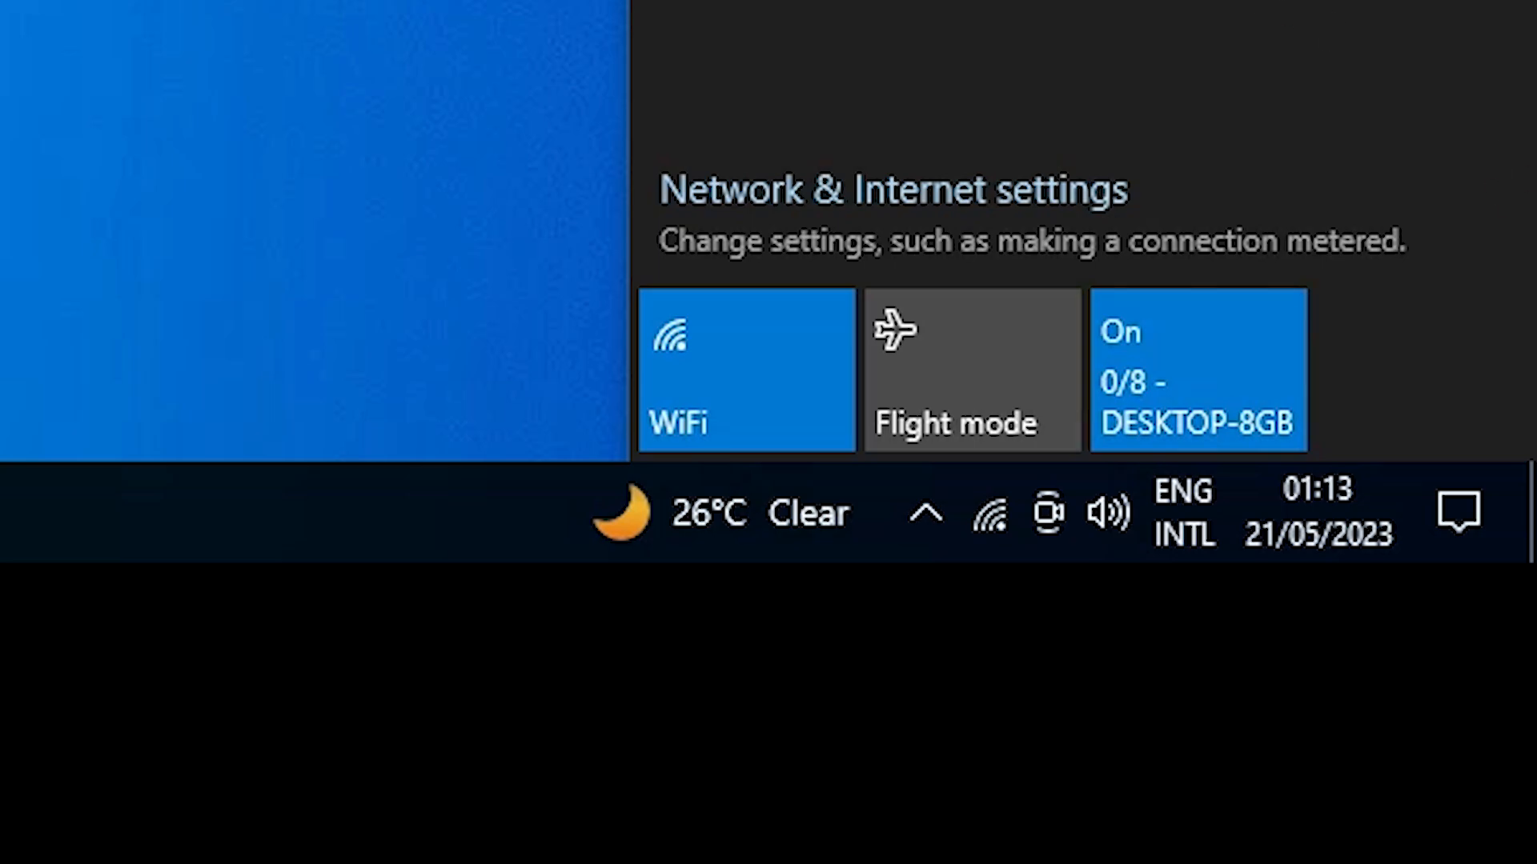